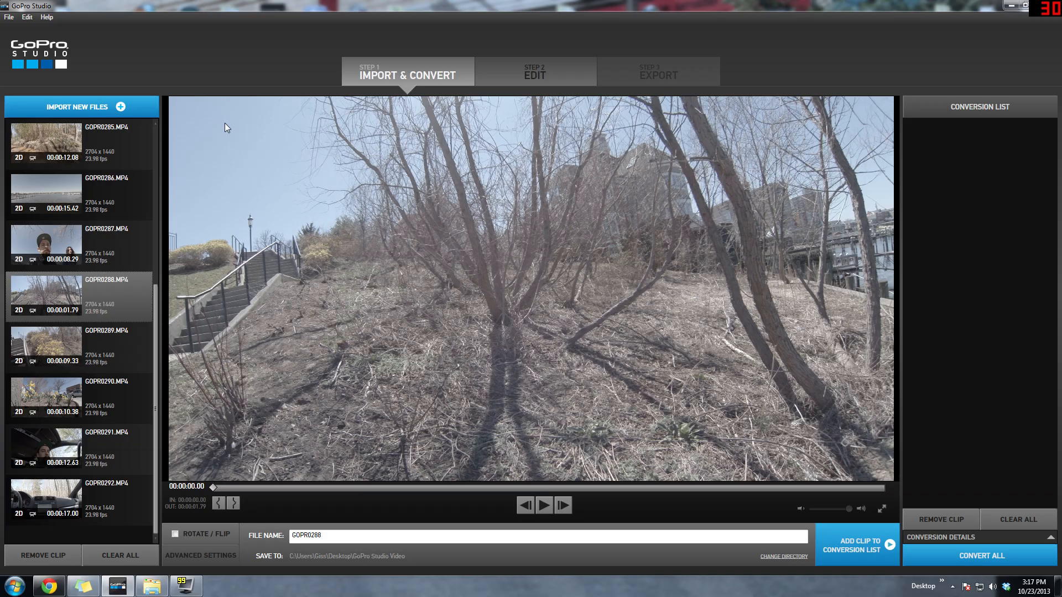
Step: Scroll the media list up to the top to reach clip GOPR0280
scroll(up, 3)
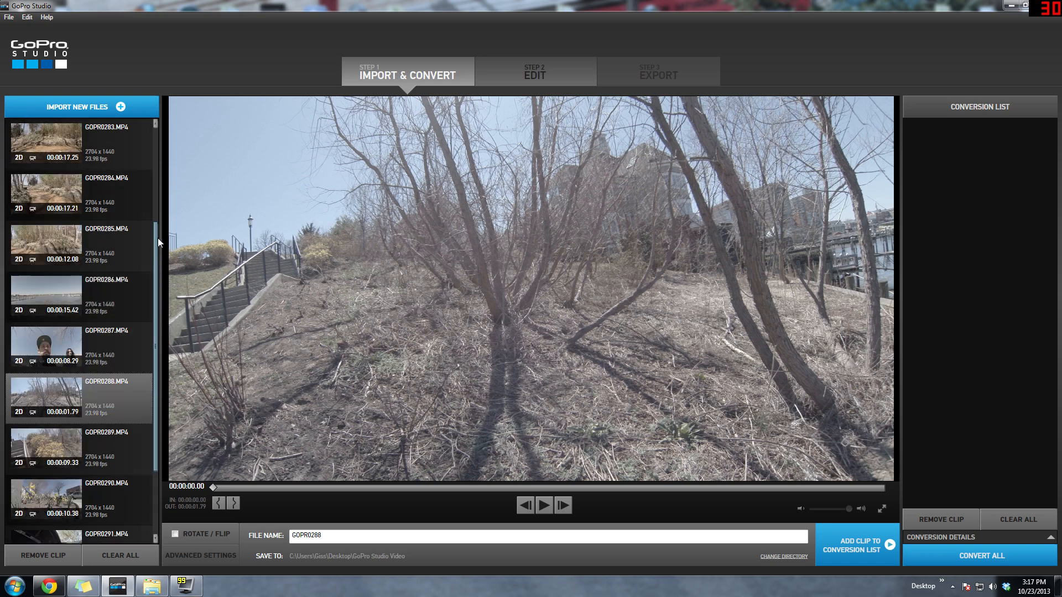
scroll(up, 3)
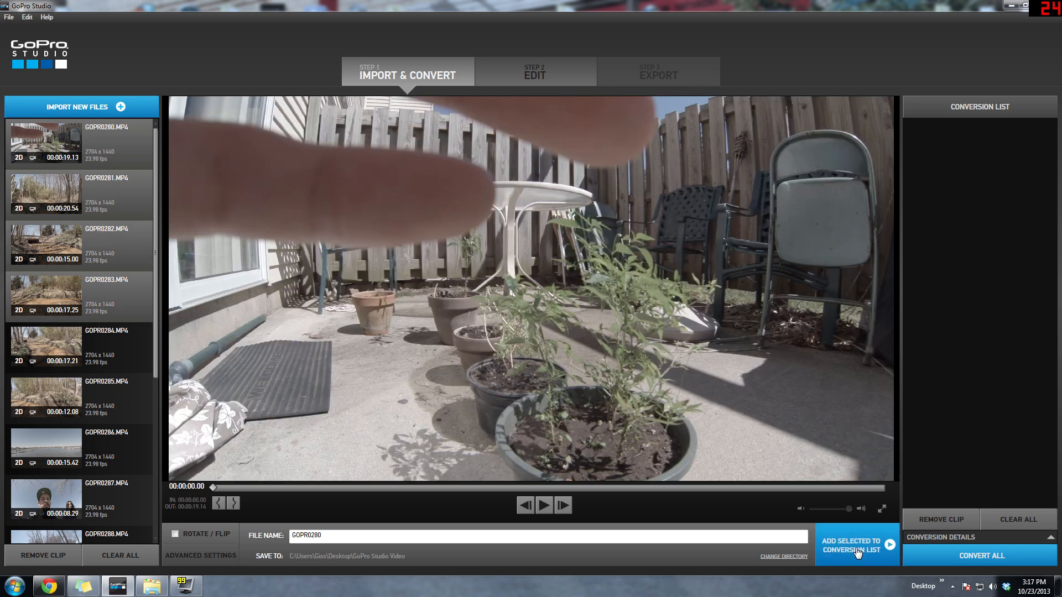
Step: Queue clips GOPR0280–GOPR0283 in the conversion list and start Convert All
click(856, 545)
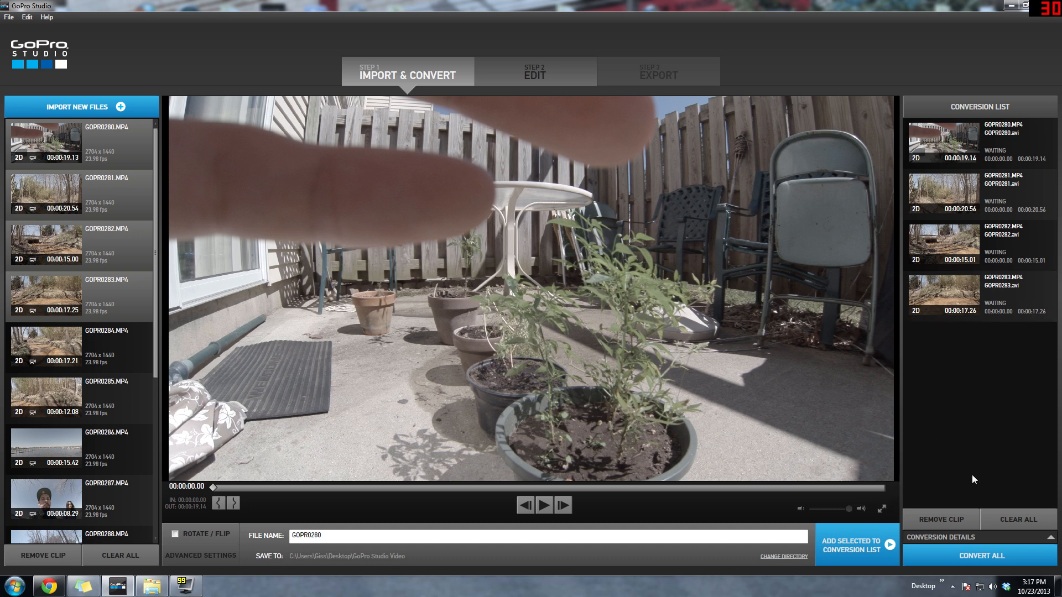
click(979, 555)
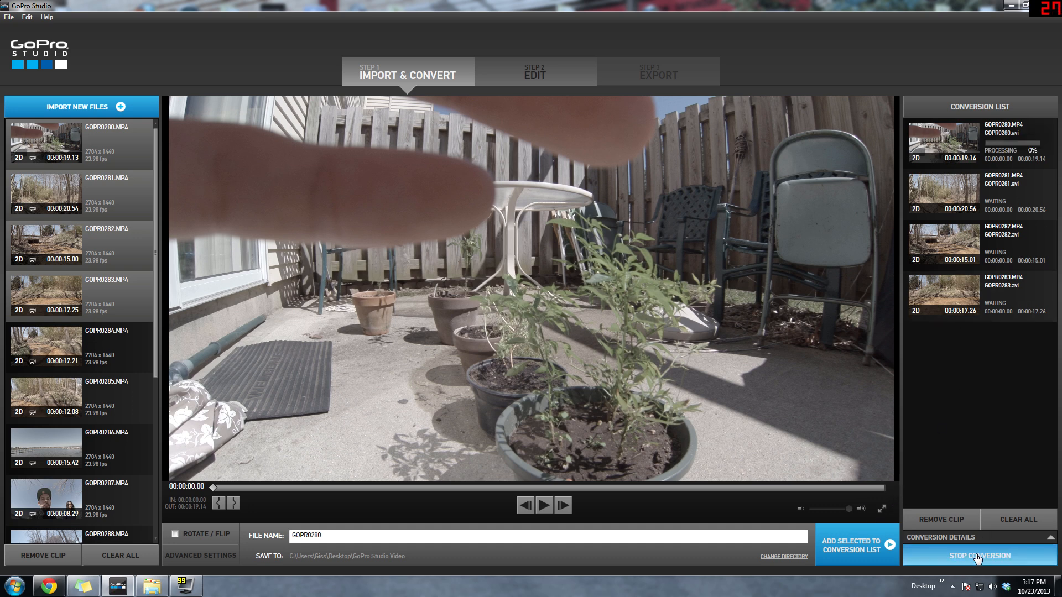
mouse_move(969, 475)
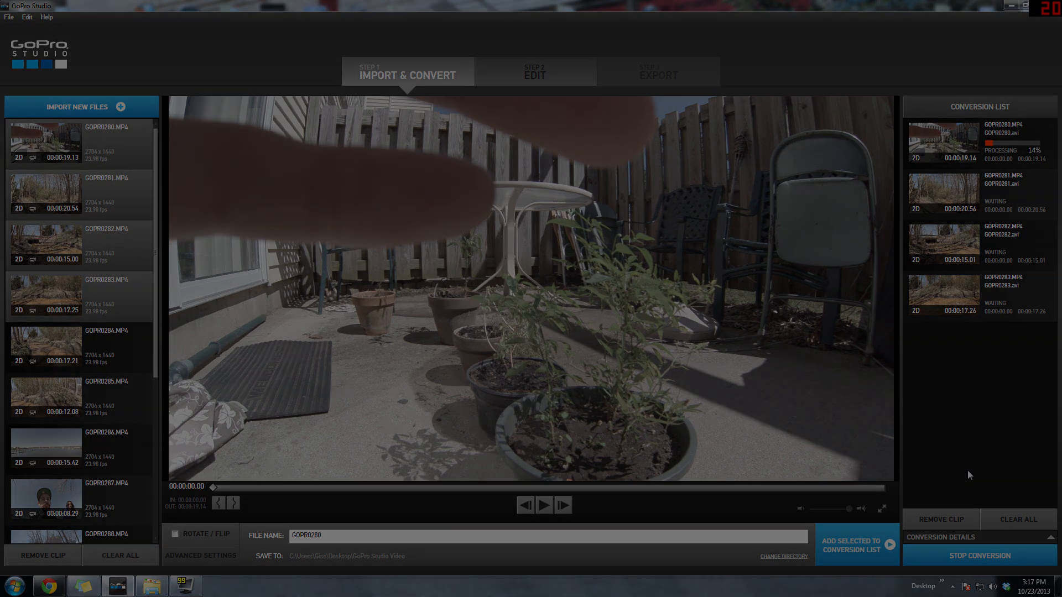
Step: Enter the Edit step and cancel the edit template chooser for a blank project
click(534, 73)
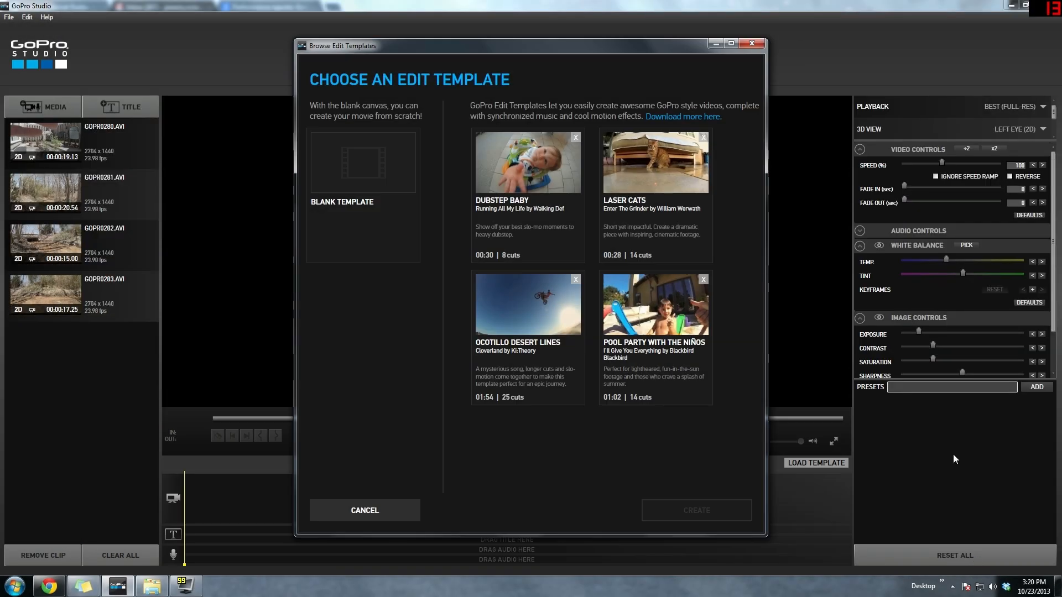
click(365, 510)
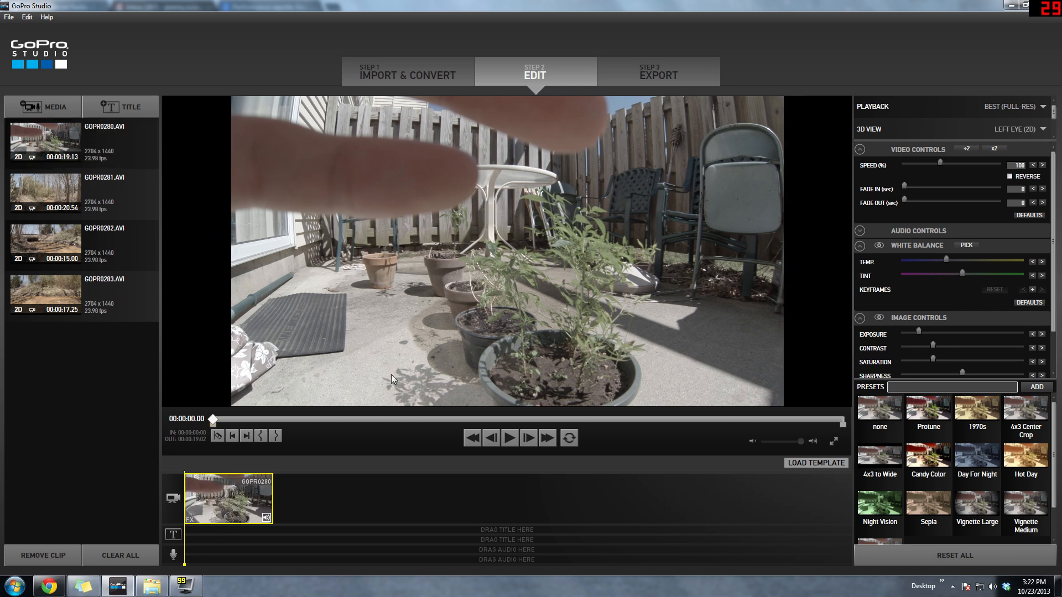
mouse_move(928, 417)
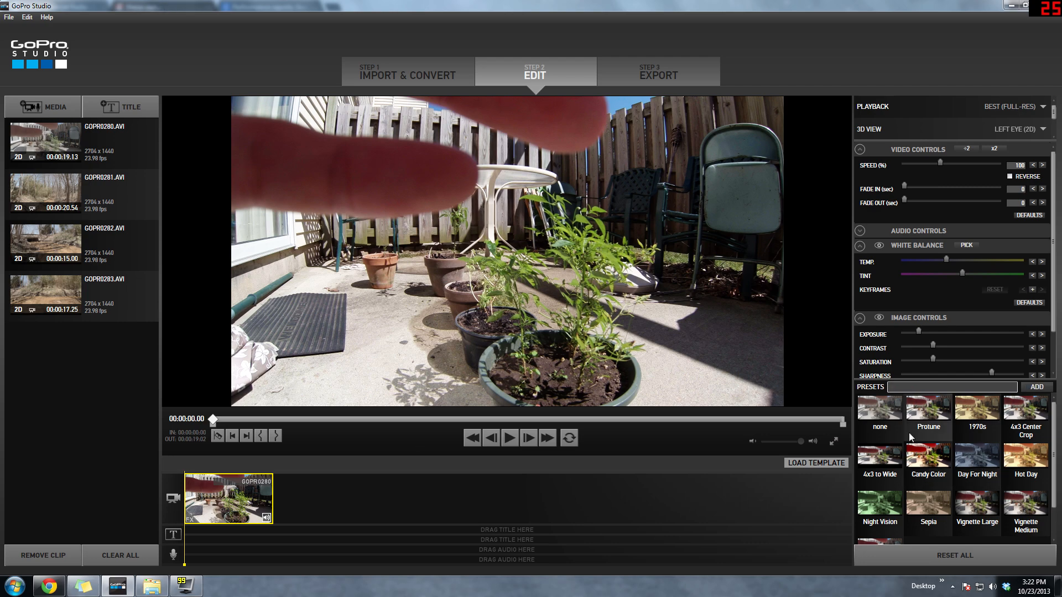
Step: Add GOPR0281 after GOPR0280, apply the Protune preset, and play it back
click(879, 413)
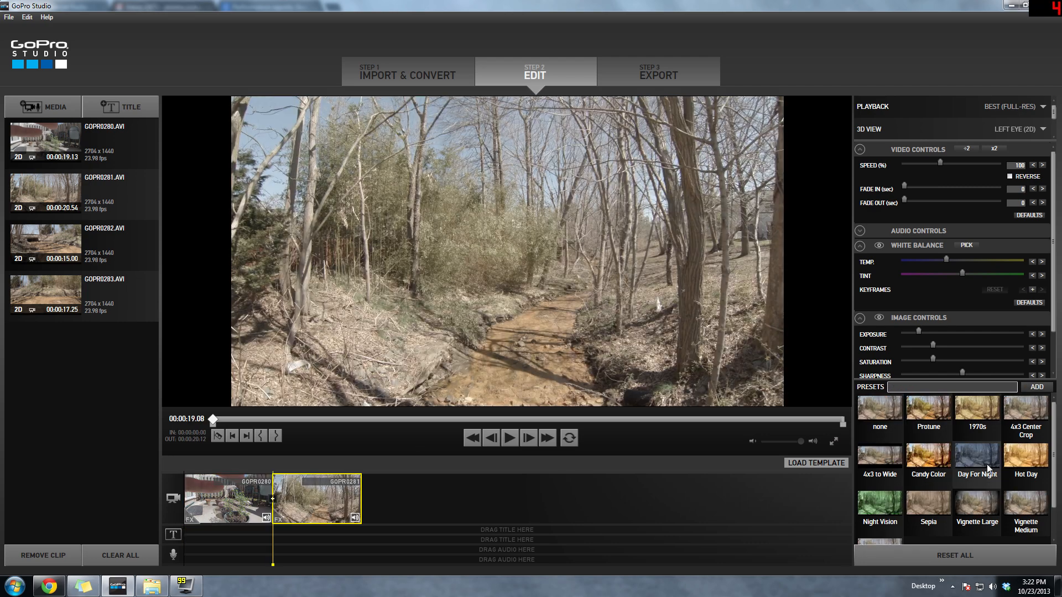
click(927, 418)
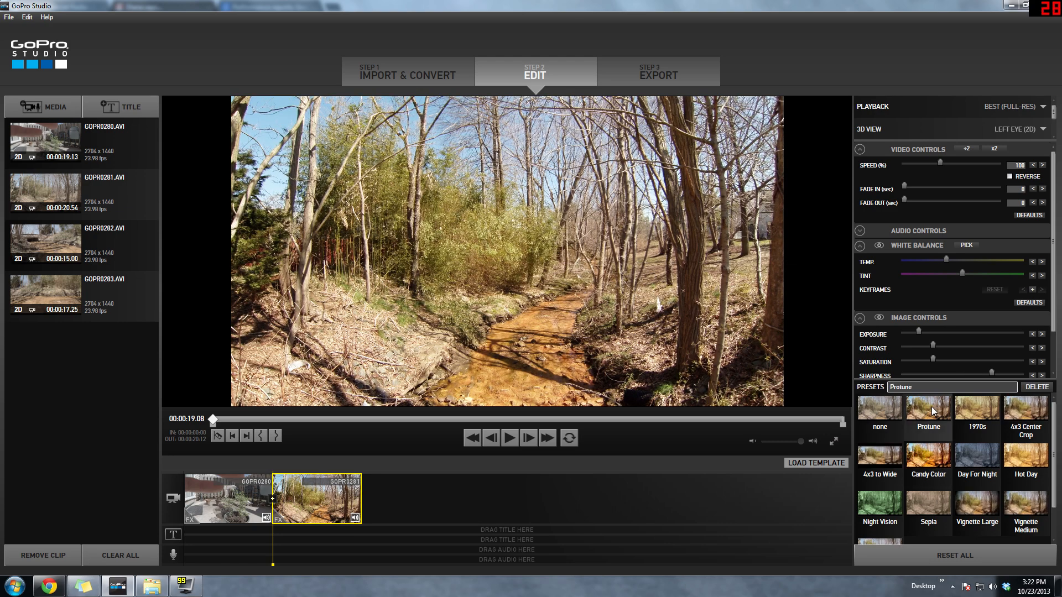
click(879, 417)
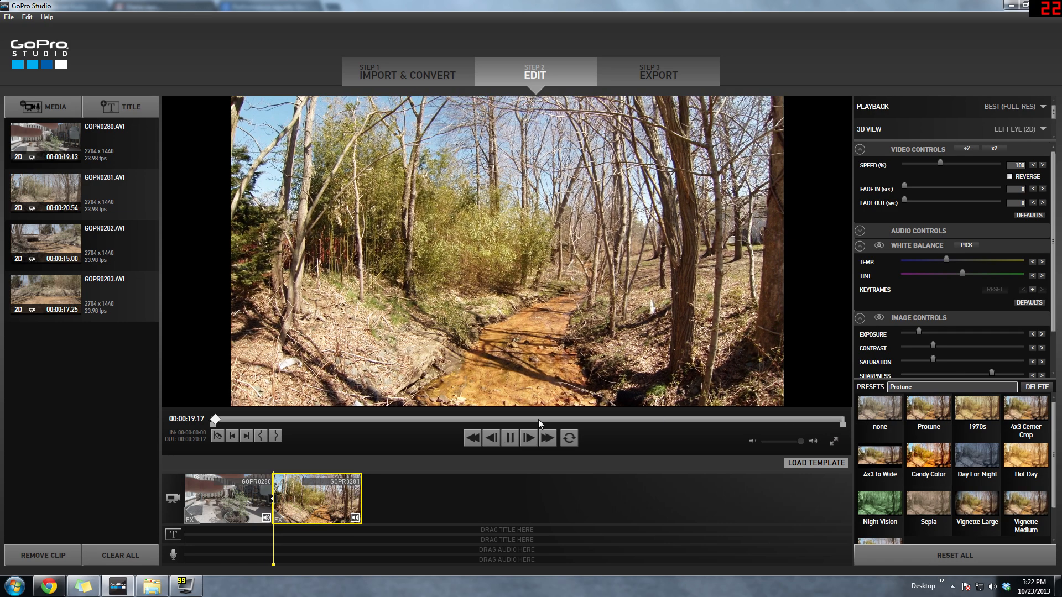
click(548, 437)
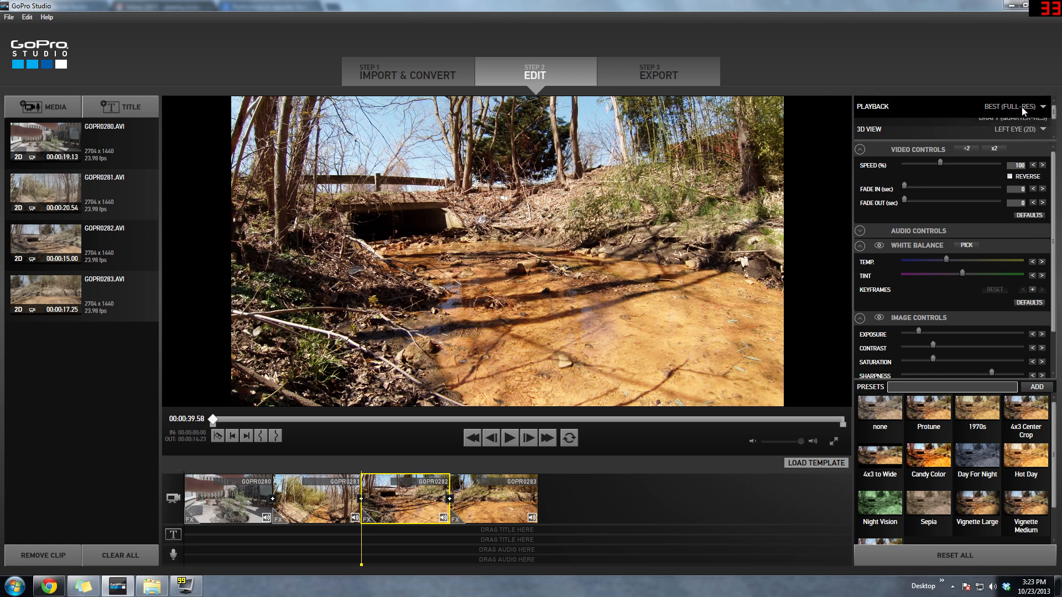
Step: Set playback to Draft (Quarter-Res) and select the final clip GOPR0283
click(1015, 106)
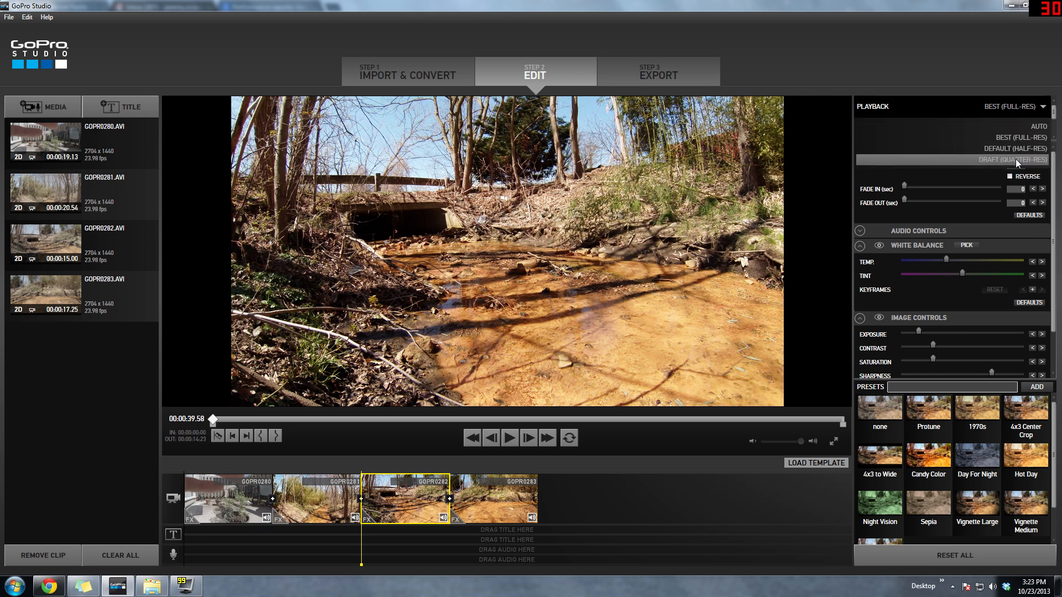
click(1016, 159)
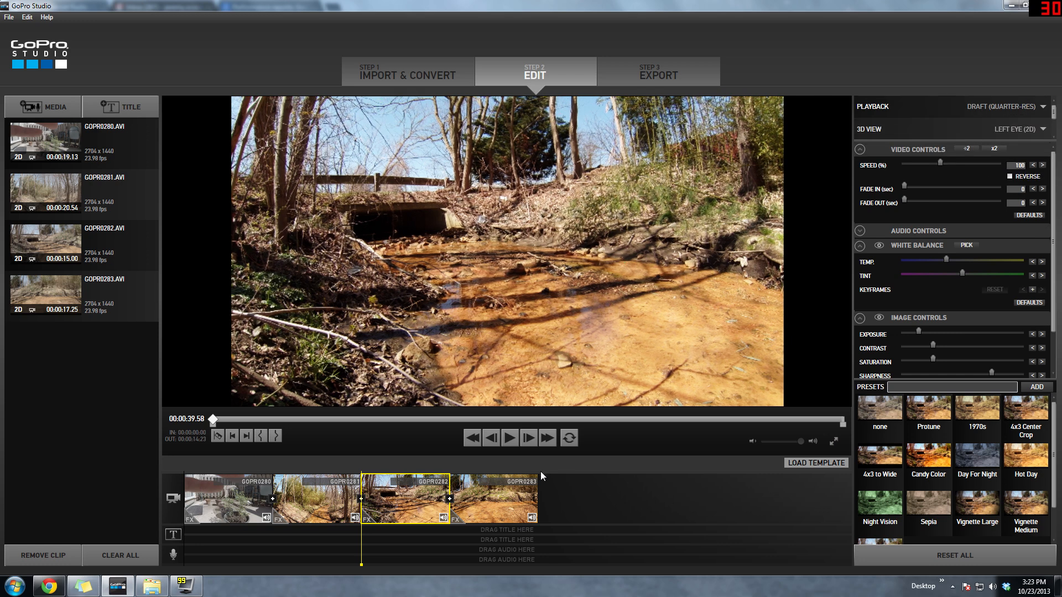
click(509, 437)
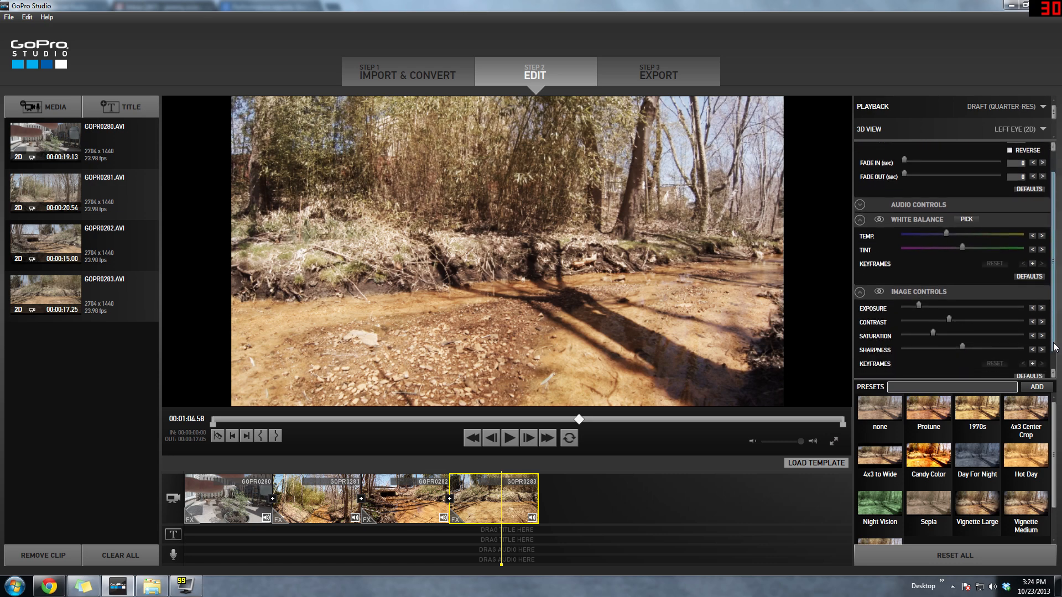
scroll(down, 3)
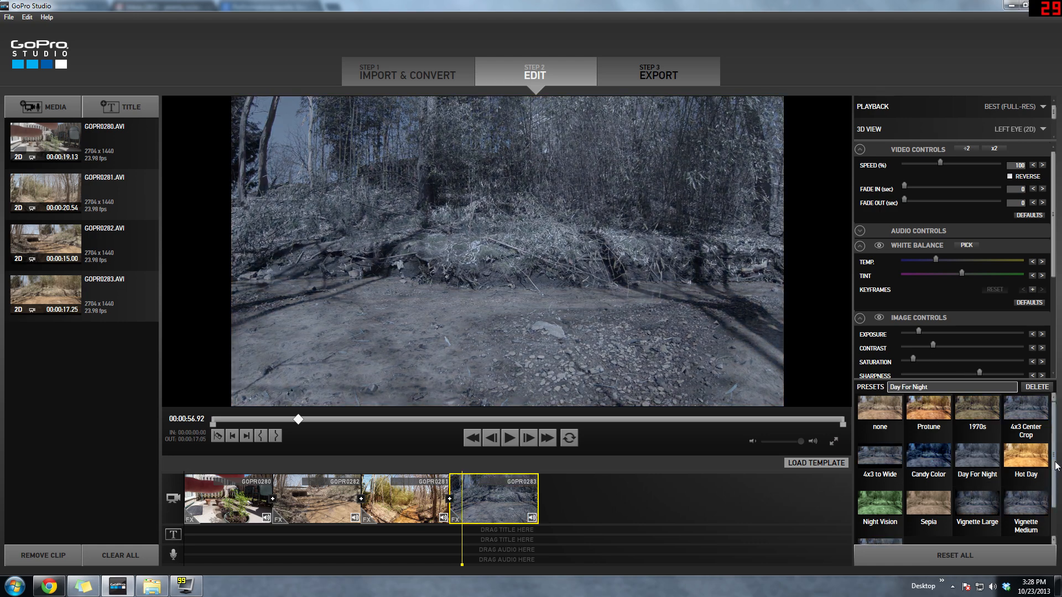
Step: Apply the Candy Color preset from the Presets panel to GOPR0283
scroll(down, 3)
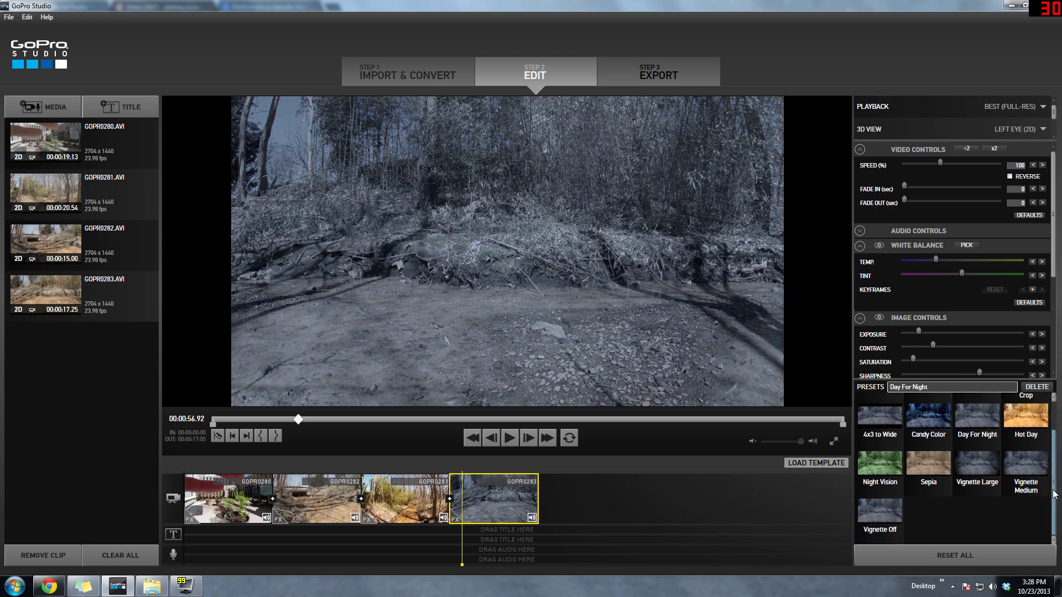
click(928, 419)
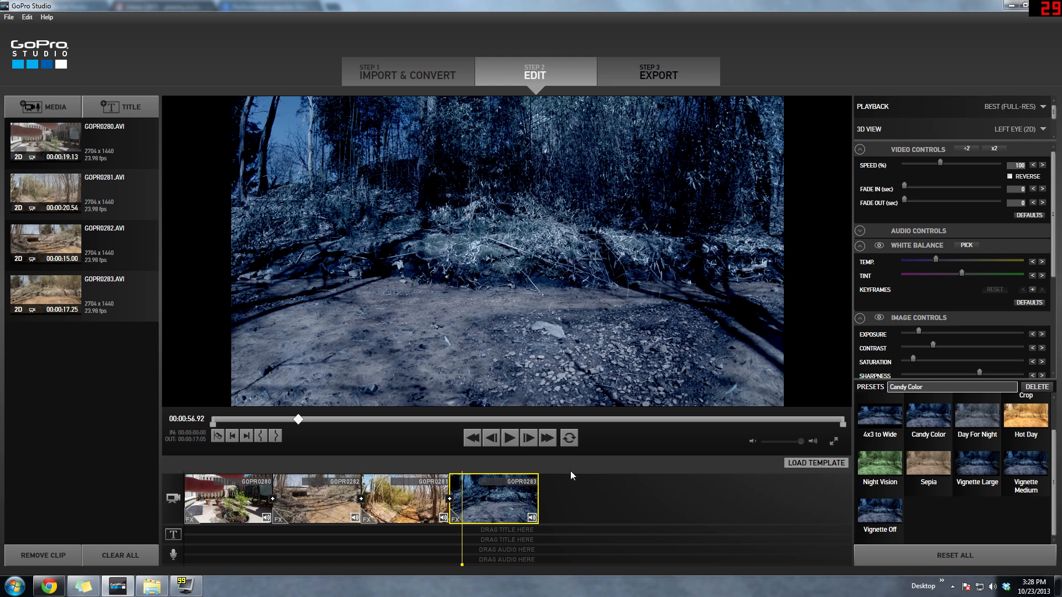
click(510, 437)
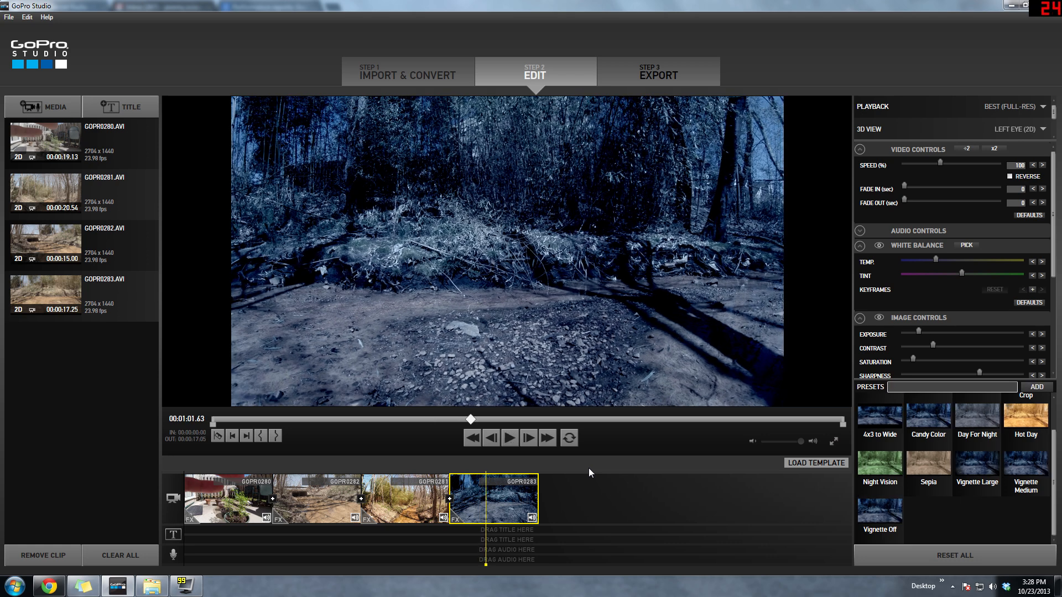
click(878, 513)
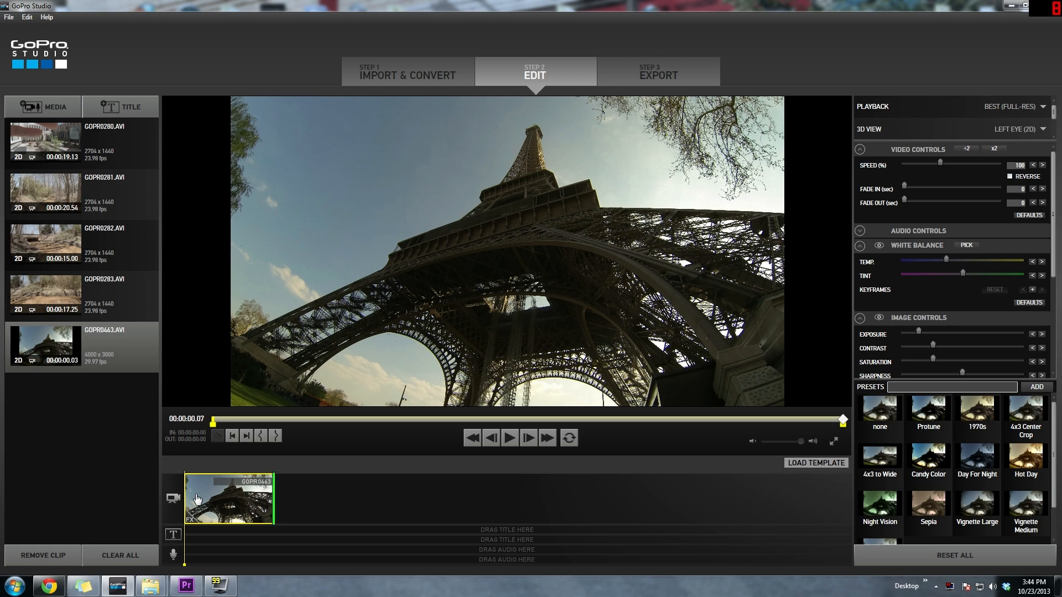
Step: Cycle GOPR0463 through Protune, 1970s, Candy Color, Day For Night, then None
click(927, 414)
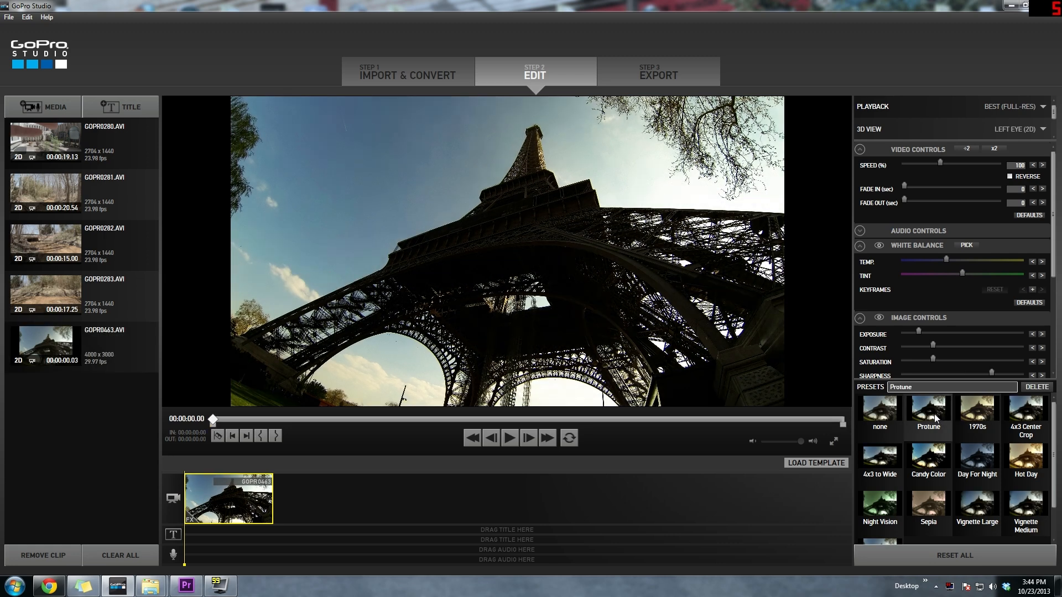
click(975, 415)
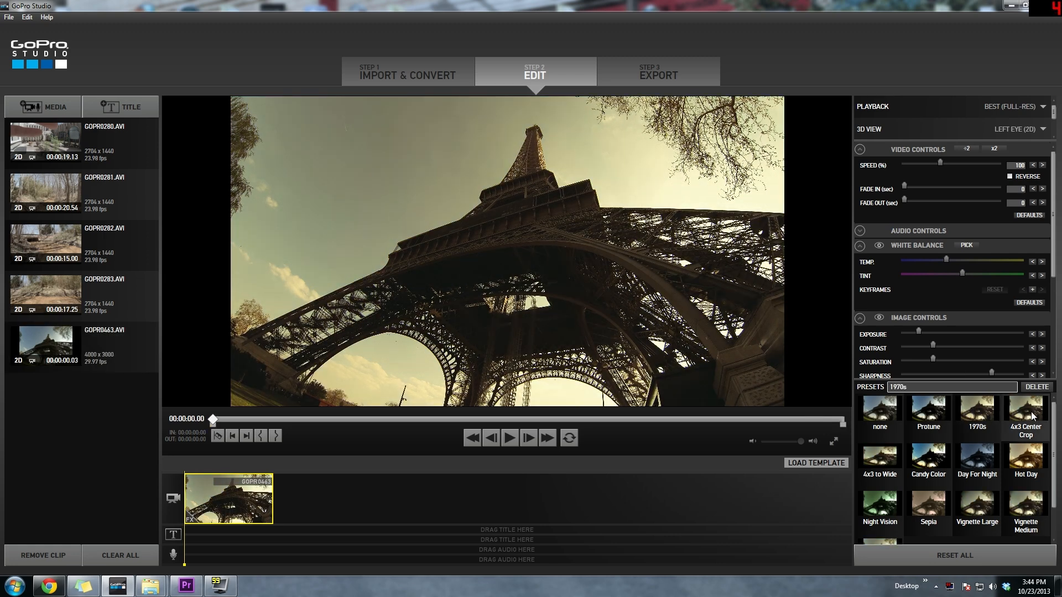
click(928, 459)
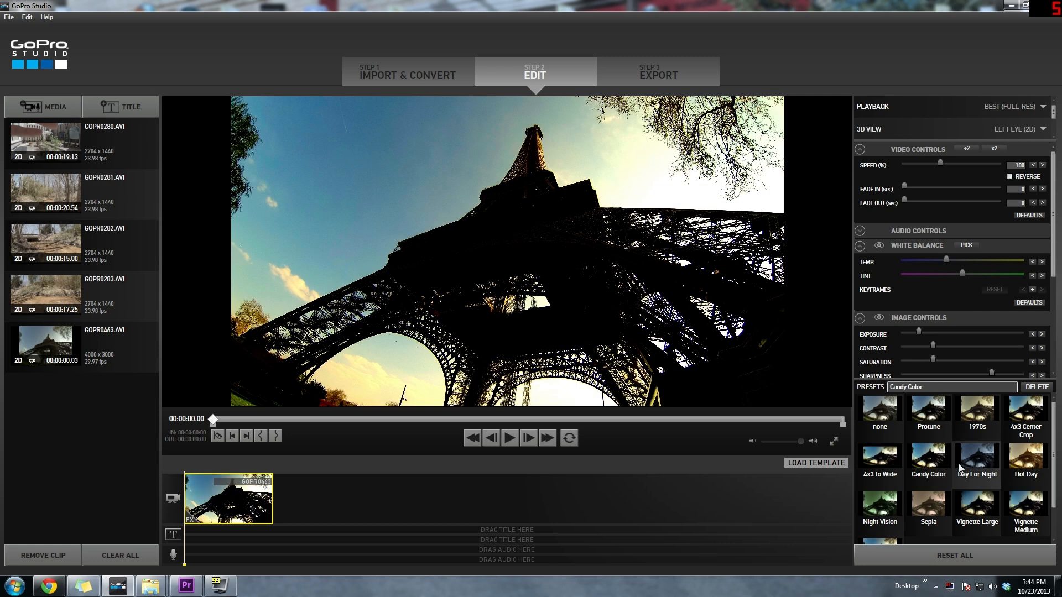
click(977, 460)
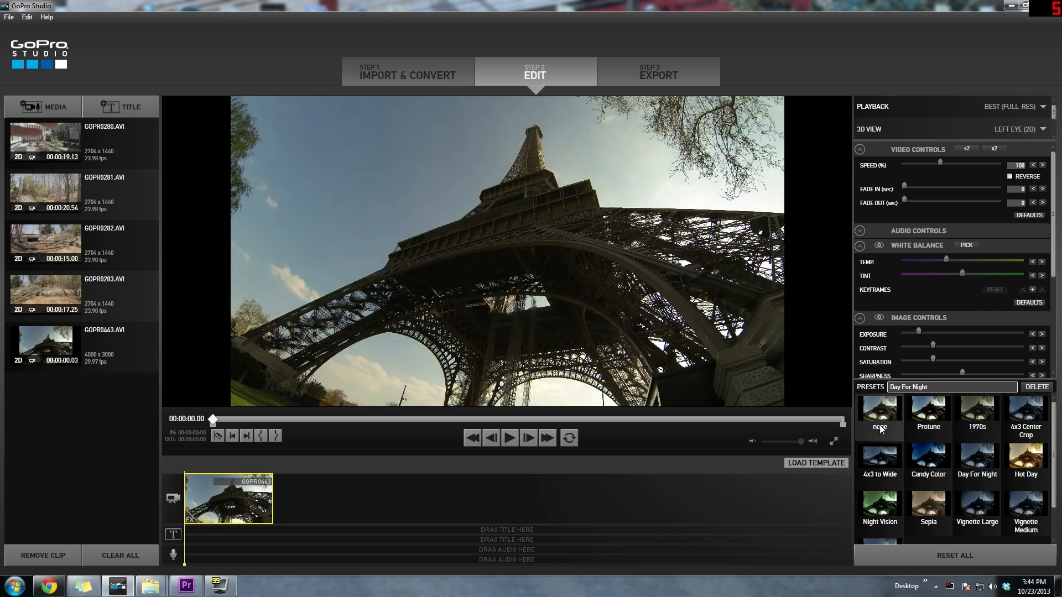
click(879, 413)
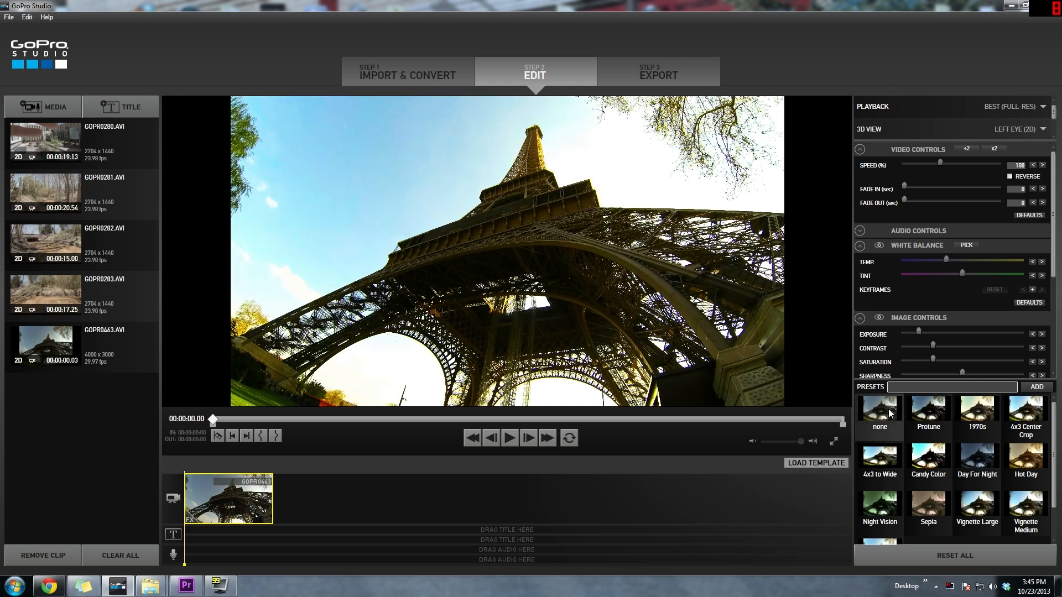
click(879, 414)
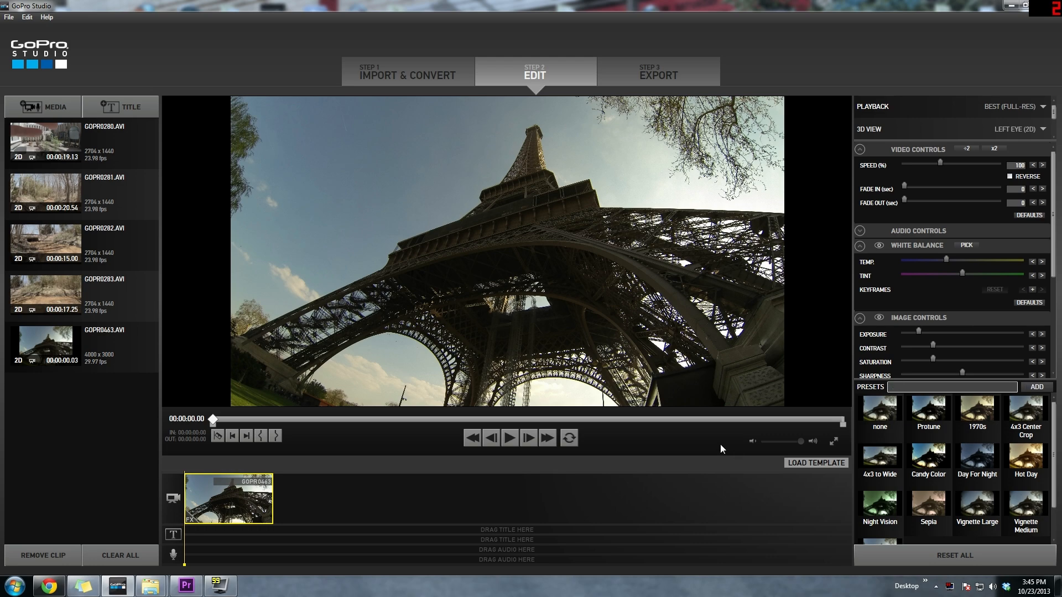